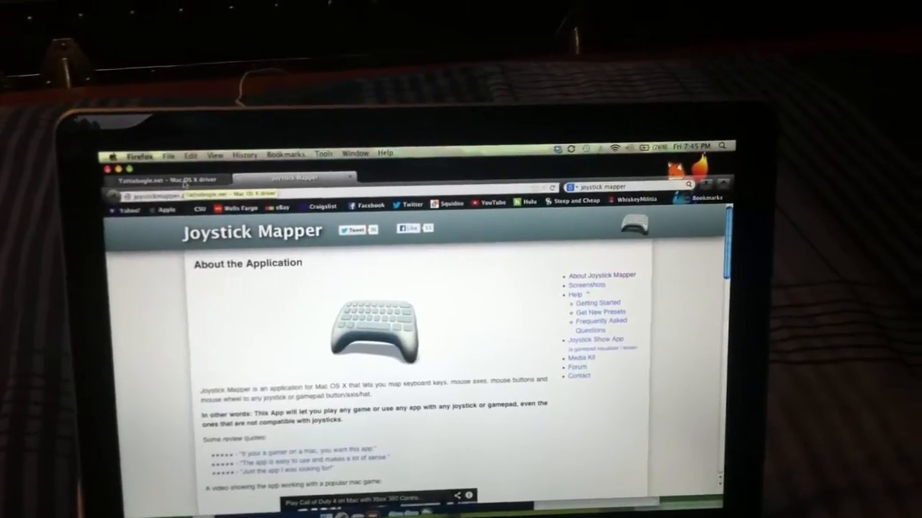
Read through the Tattiebogle Xbox 360 Mac OS X driver page in Firefox.
left_click(151, 178)
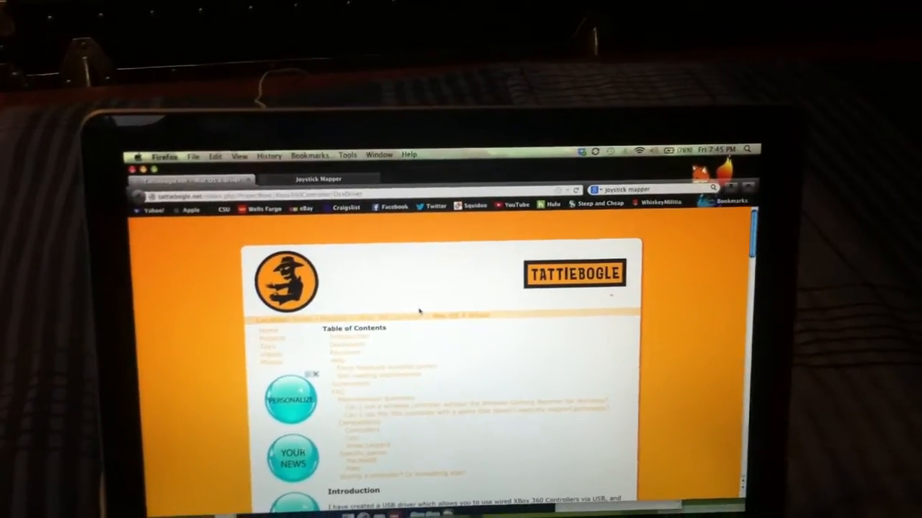
scroll("down", 3)
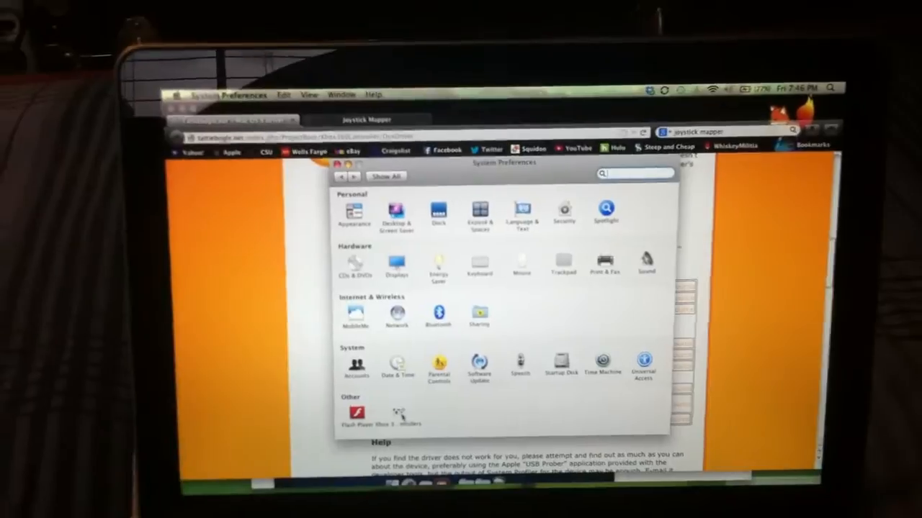
Verify the controller in the Xbox 360 Controllers pane, then edit the Minecraft preset in Joystick Mapper.
left_click(403, 414)
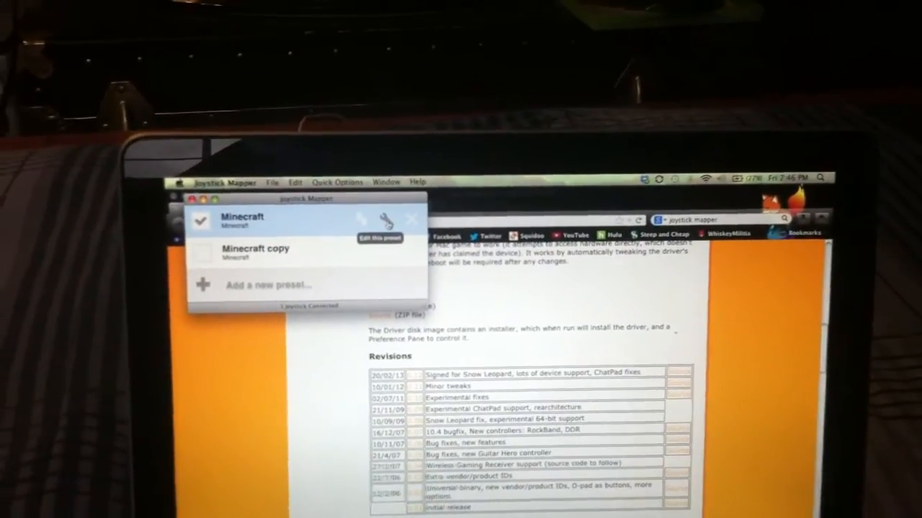
left_click(380, 220)
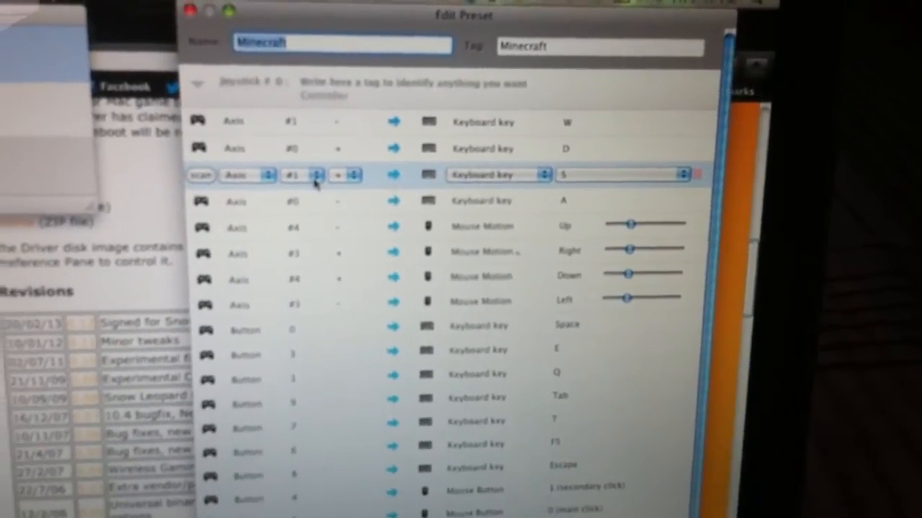
Review the Minecraft preset's axis and button mappings to keys and mouse motion.
scroll("down", 3)
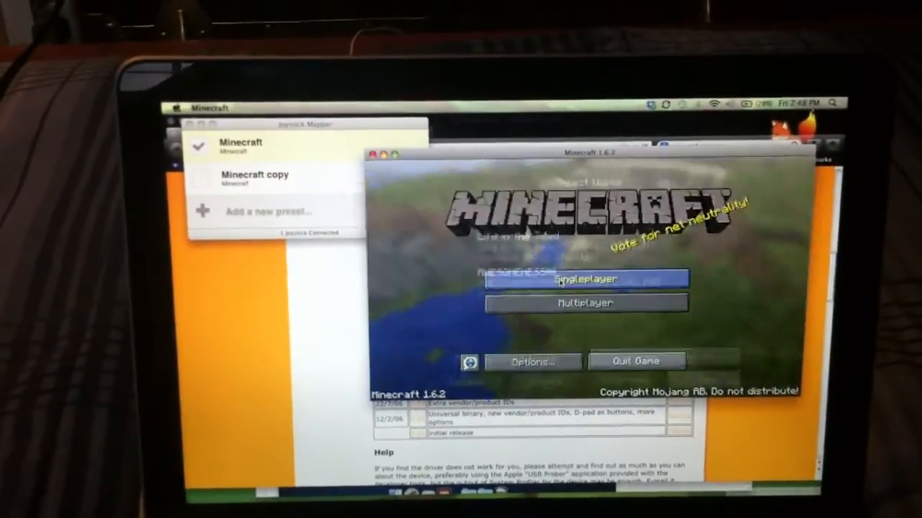
Choose Singleplayer on the Minecraft 1.6.2 title screen to reach Select World.
left_click(585, 278)
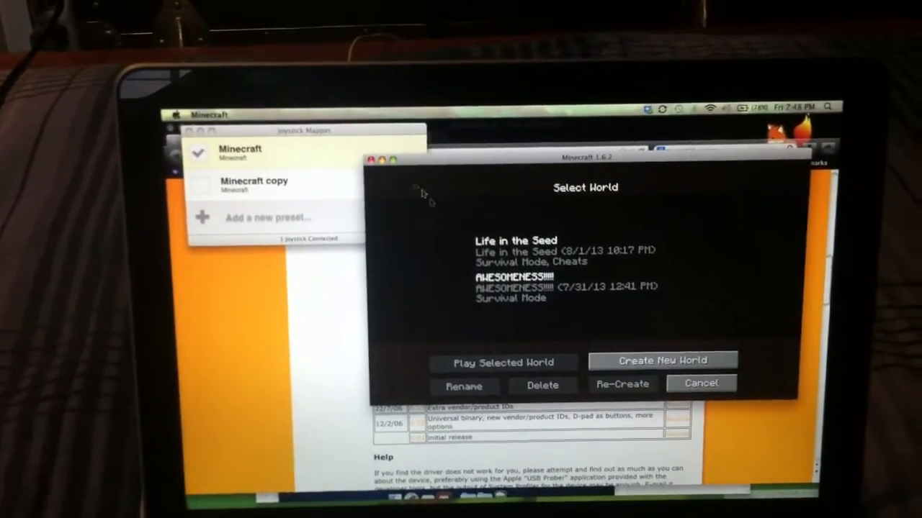